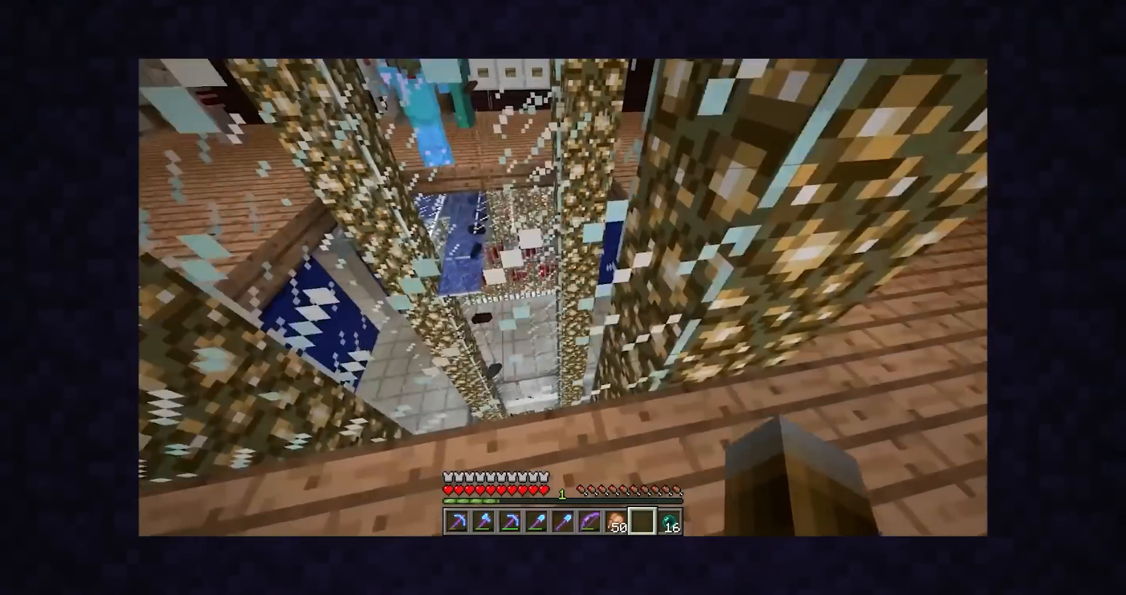
{"action": "mouse_move", "coordinate": [563, 298]}
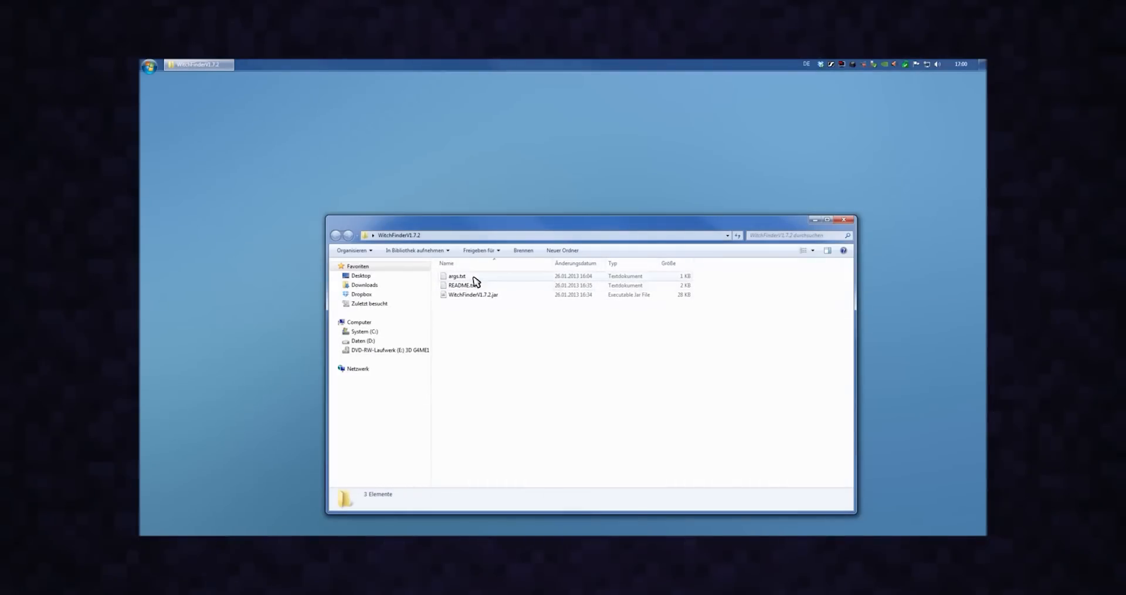
Step: Select and open args.txt in the WitchFinderV1.7.2 folder
{"action": "left_click", "coordinate": [456, 276]}
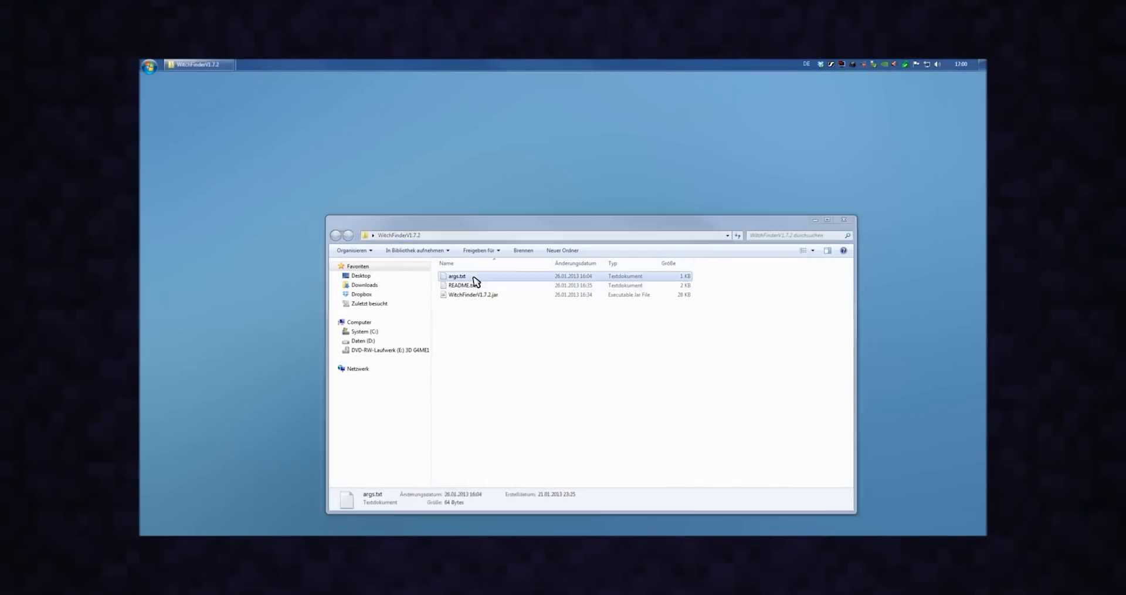
{"action": "double_click", "coordinate": [457, 275]}
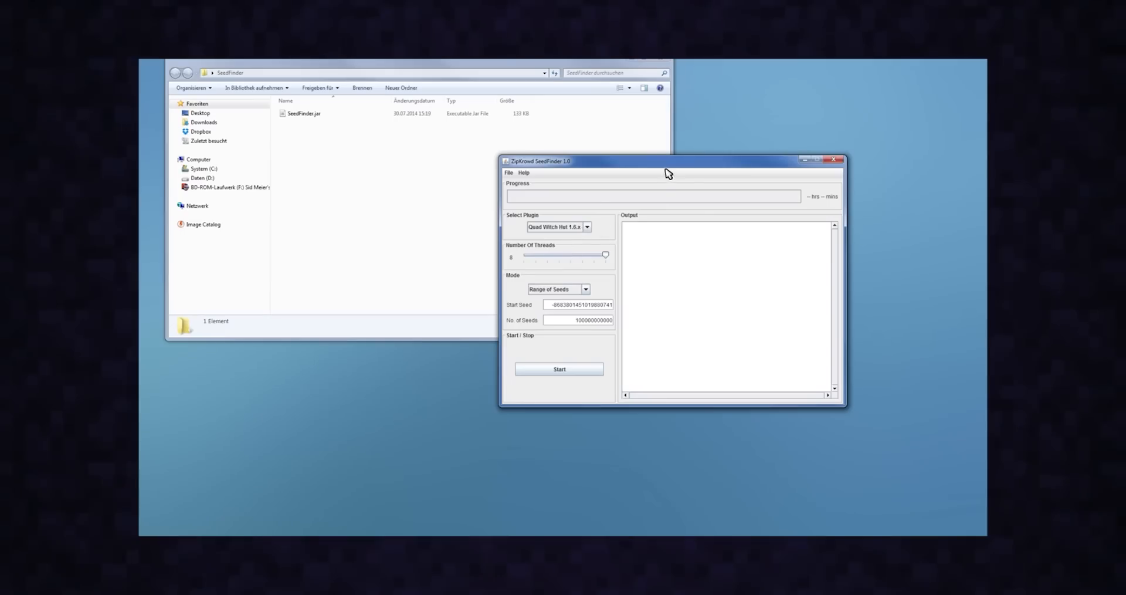
Step: Shift the SeedFinder window left and edit the No. of Seeds field
{"action": "left_click_drag", "start_coordinate": [668, 161], "coordinate": [547, 145]}
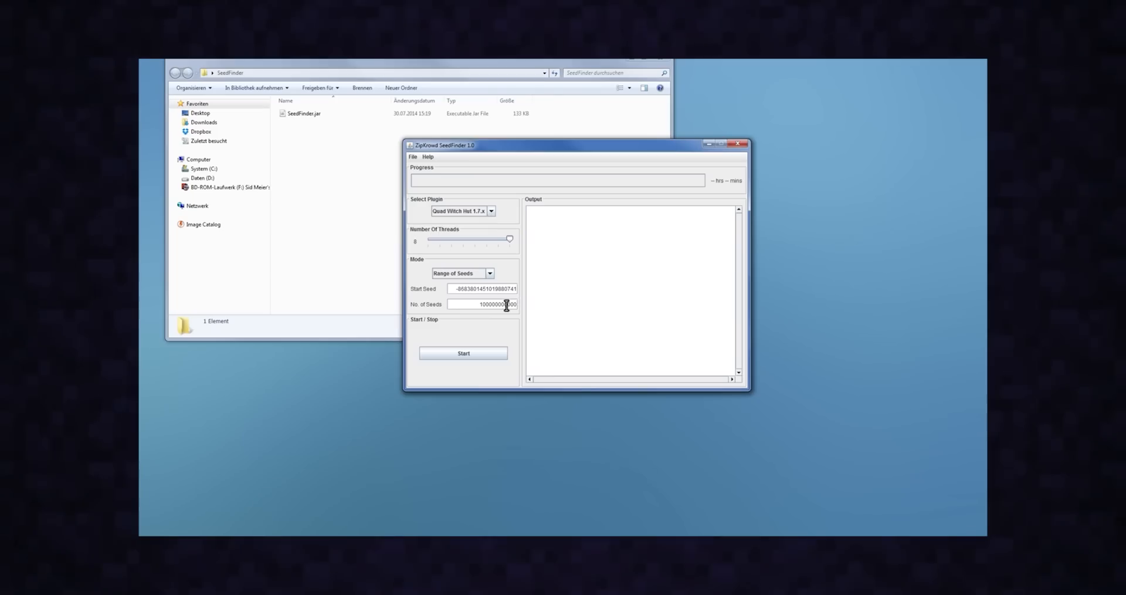
{"action": "left_click", "coordinate": [464, 352]}
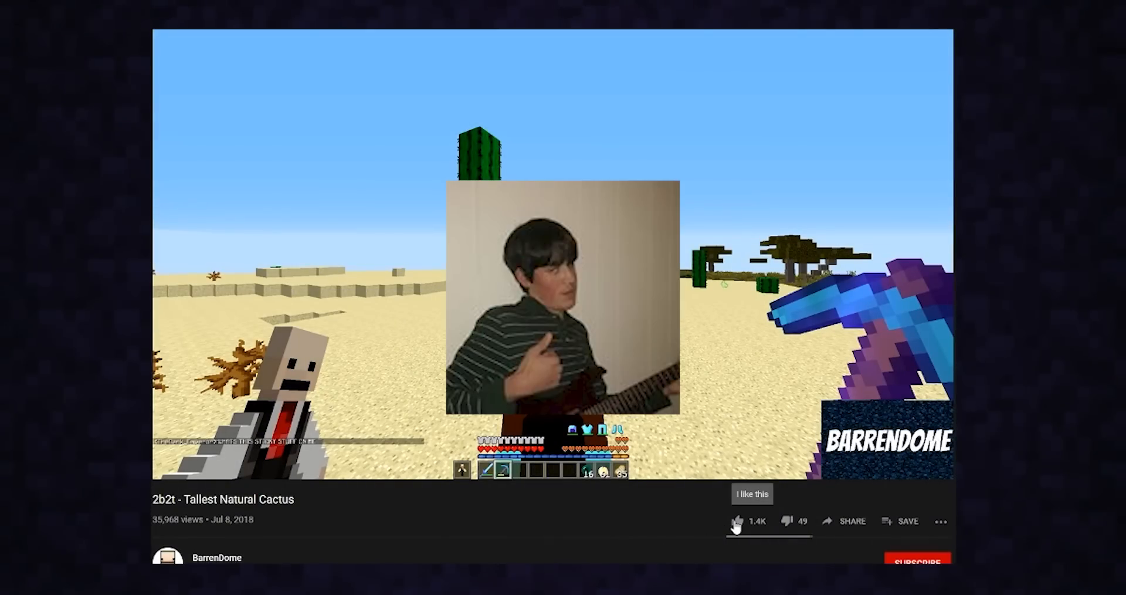
Step: Give the '2b2t - Tallest Natural Cactus' video a thumbs-up
{"action": "left_click", "coordinate": [737, 521]}
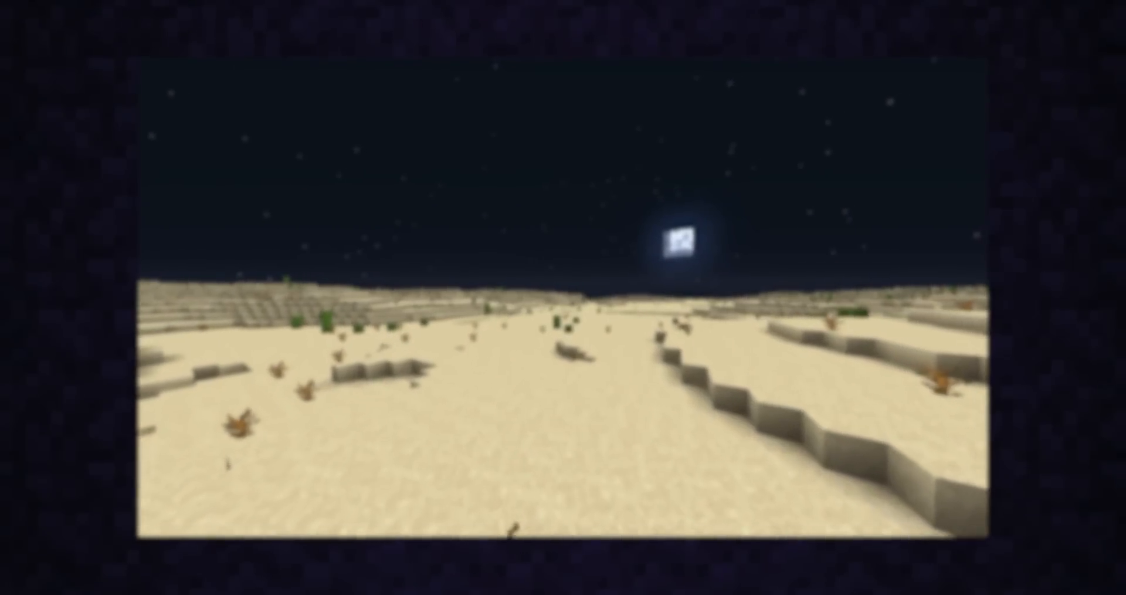
Step: Walk forward into the night desert dotted with dead bushes
{"action": "key", "text": "w"}
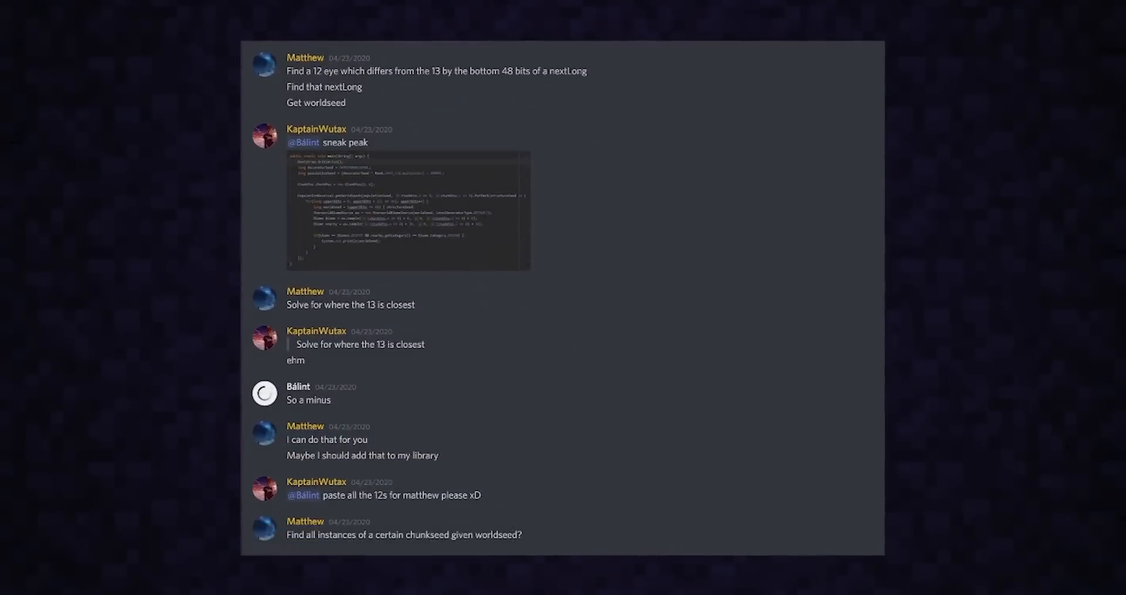
{"action": "scroll", "scroll_direction": "down", "scroll_amount": 3}
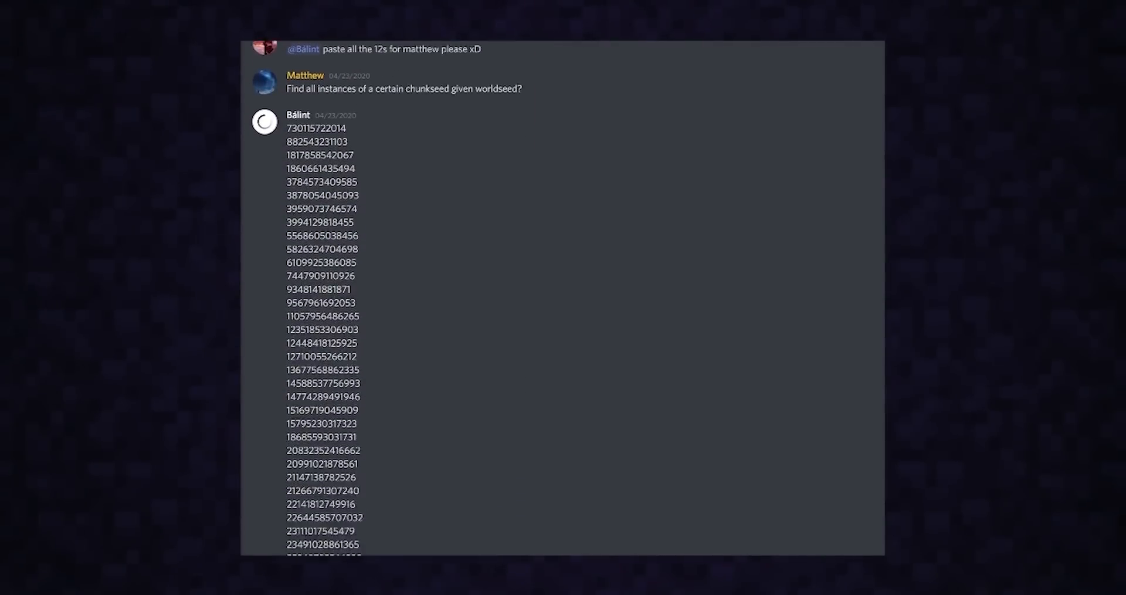
{"action": "scroll", "scroll_direction": "down", "scroll_amount": 3}
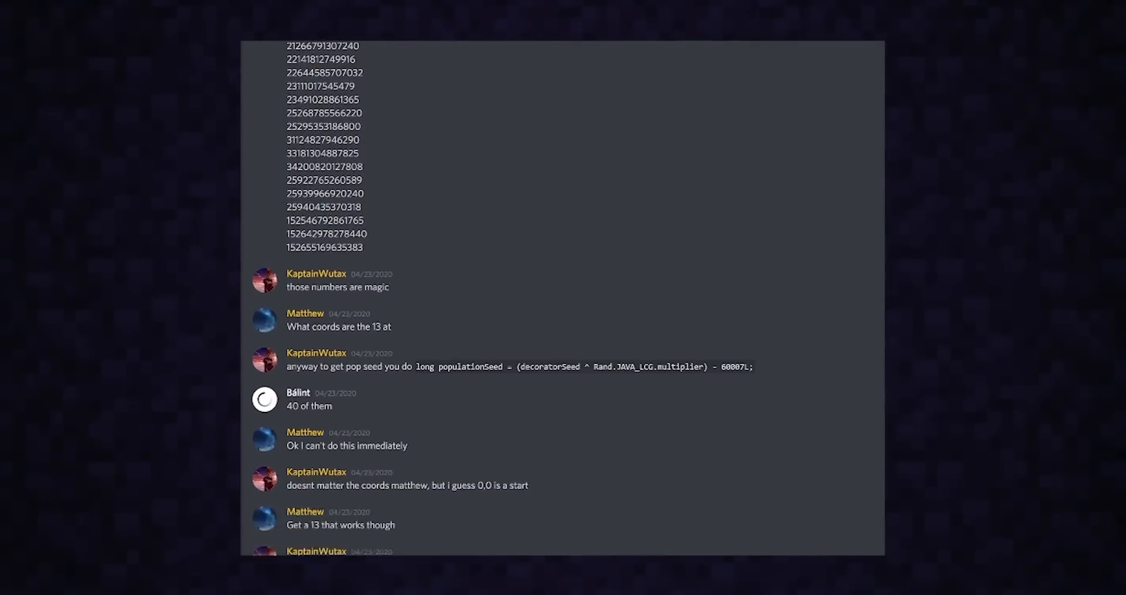
{"action": "scroll", "scroll_direction": "down", "scroll_amount": 3}
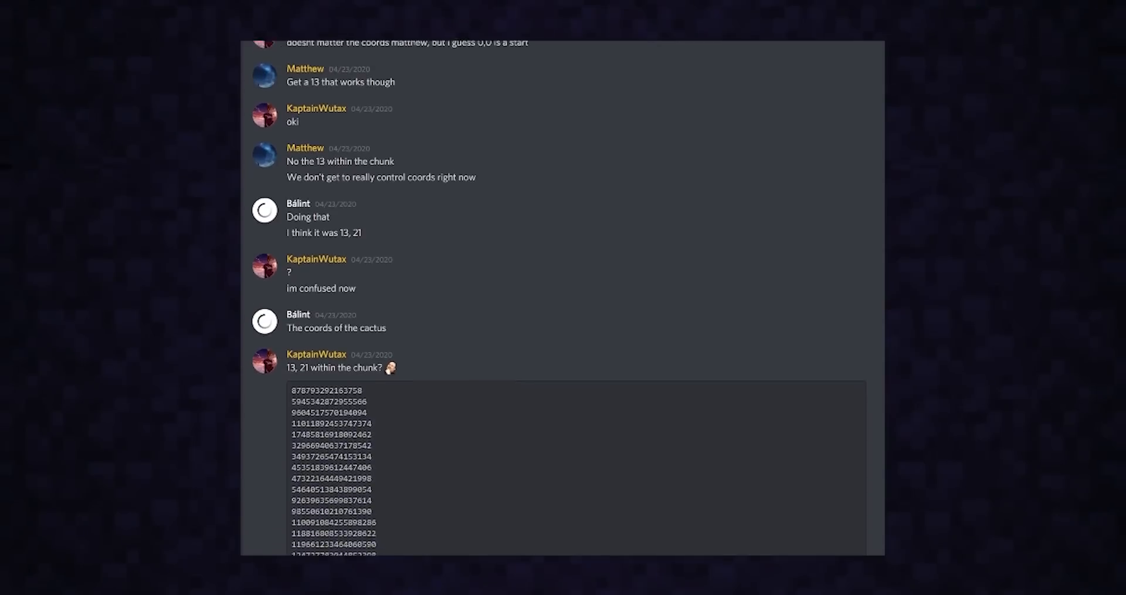
{"action": "scroll", "scroll_direction": "down", "scroll_amount": 3}
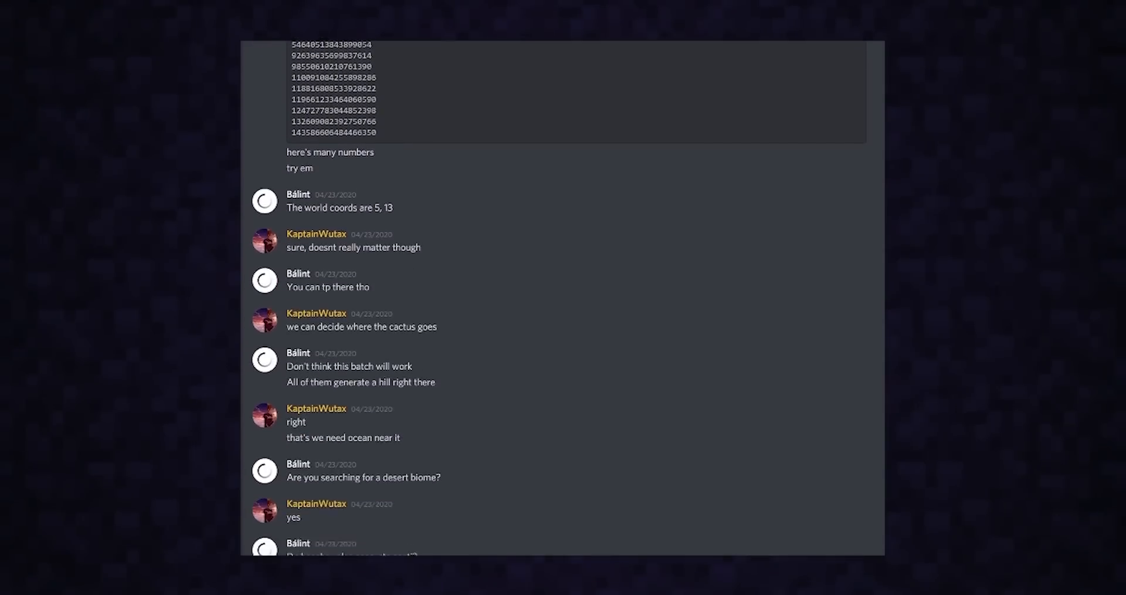
{"action": "scroll", "scroll_direction": "down", "scroll_amount": 3}
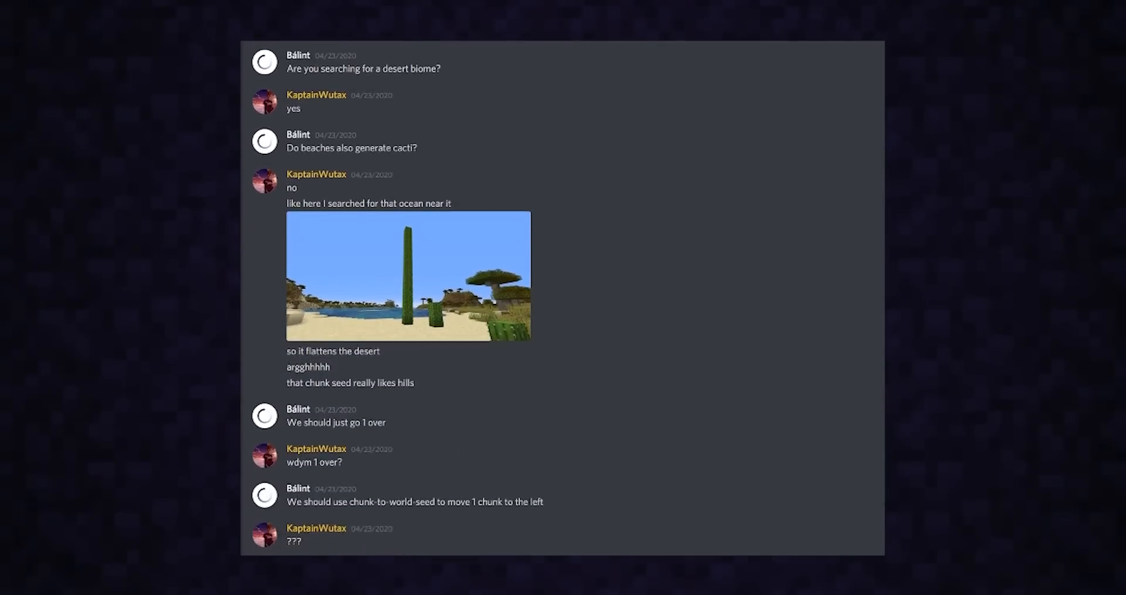
{"action": "scroll", "scroll_direction": "down", "scroll_amount": 3}
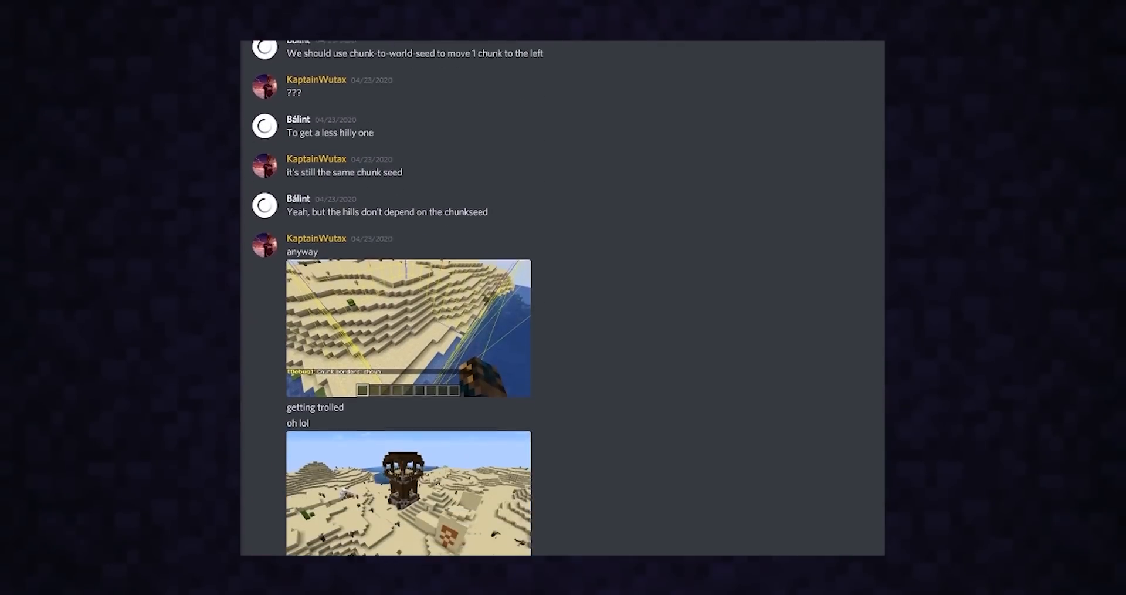
{"action": "scroll", "scroll_direction": "down", "scroll_amount": 3}
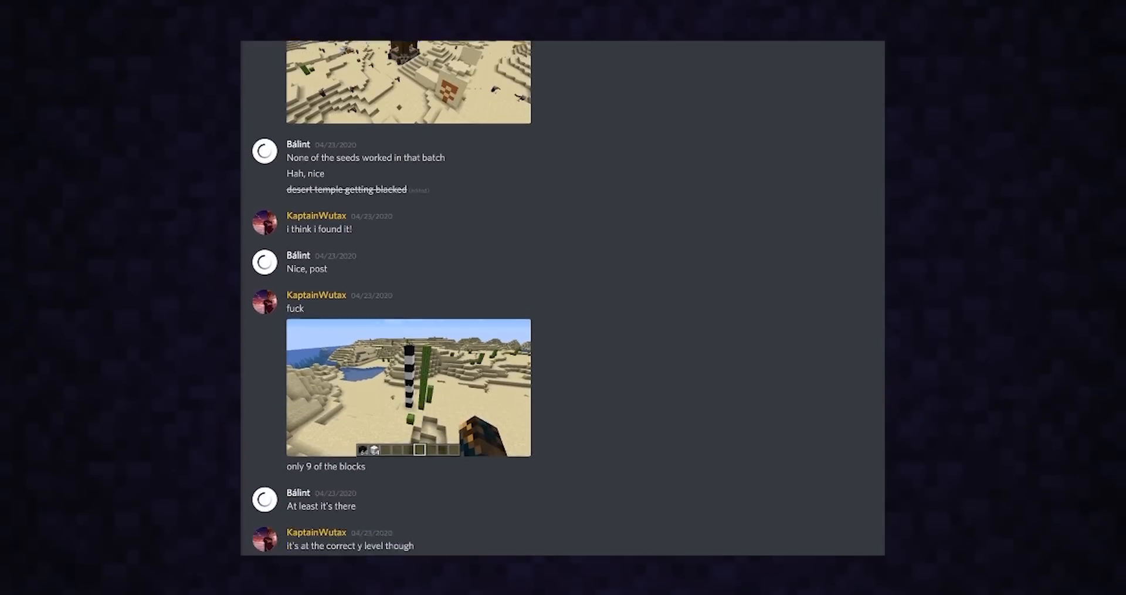
{"action": "scroll", "scroll_direction": "down", "scroll_amount": 3}
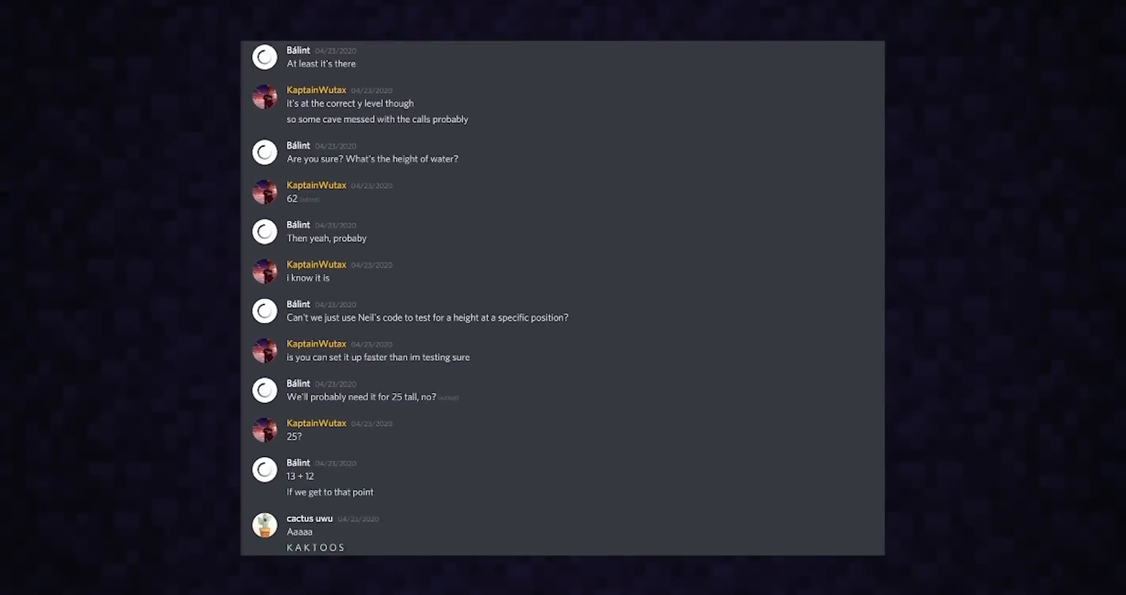
{"action": "scroll", "scroll_direction": "down", "scroll_amount": 3}
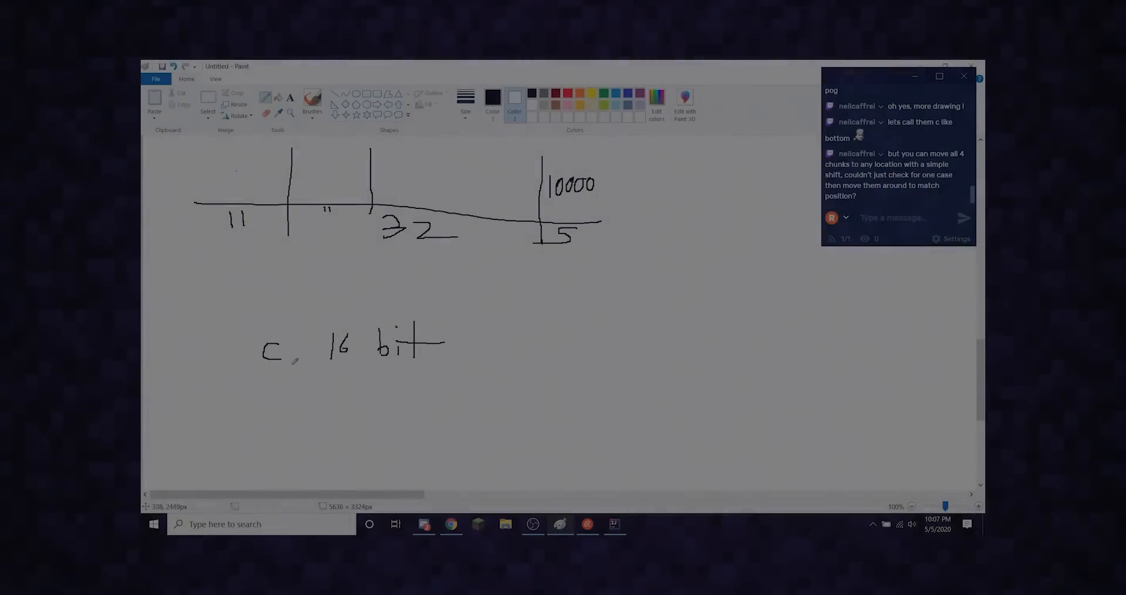
Step: Draw the number-line segments labelled 11, 32 and 15 with 'c, 16 bit'
{"action": "left_click_drag", "start_coordinate": [305, 313], "coordinate": [441, 380]}
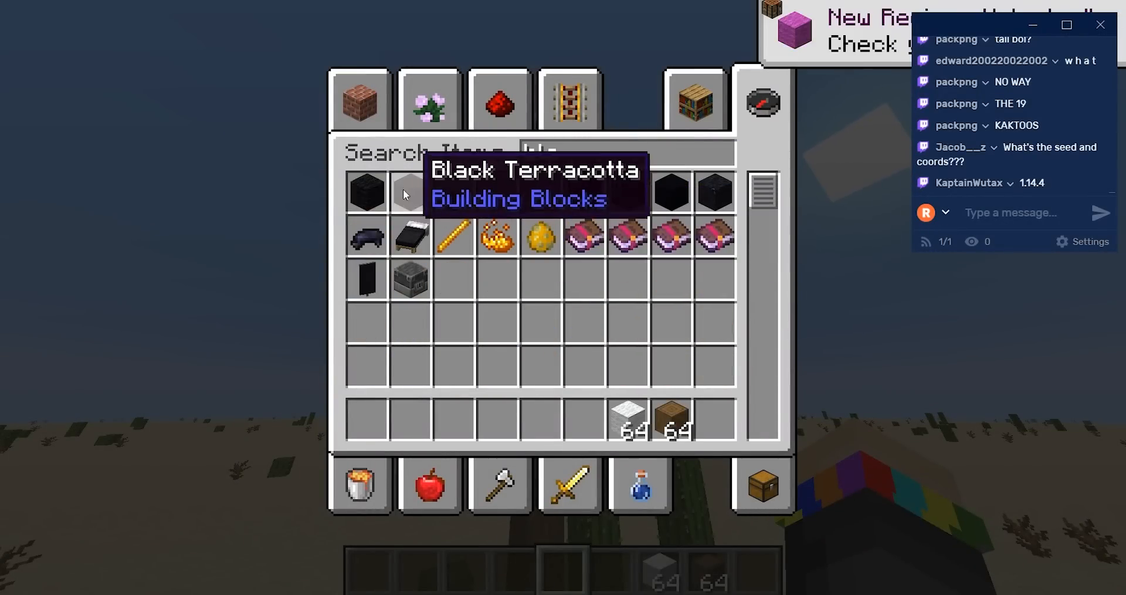
Step: Close the creative inventory after the wool pillar, then pause the game
{"action": "key", "text": "e"}
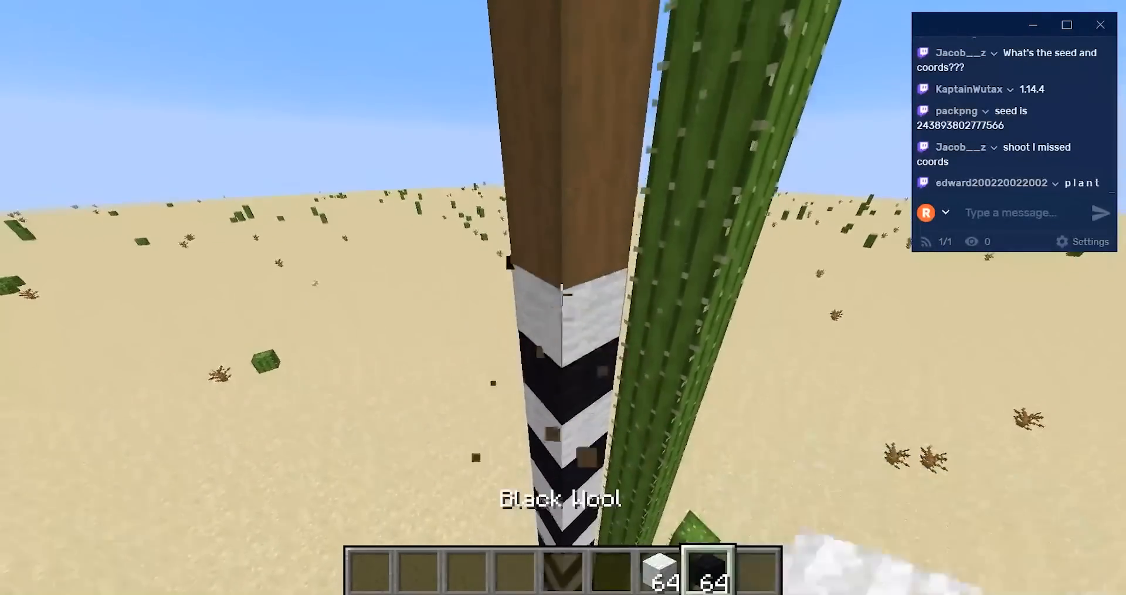
{"action": "key", "text": "Escape"}
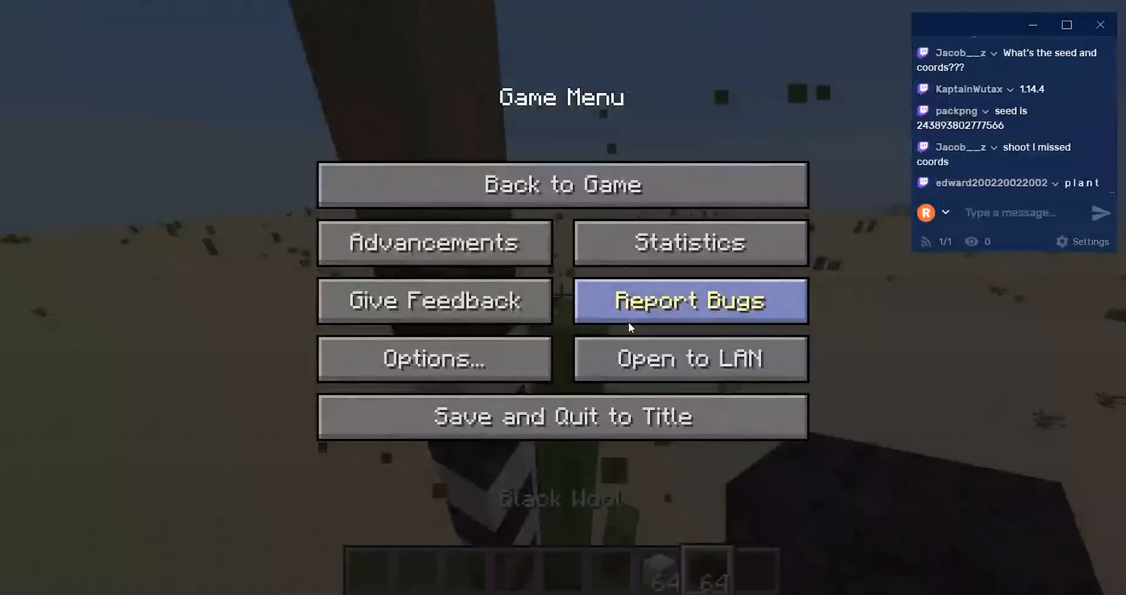
{"action": "mouse_move", "coordinate": [617, 488]}
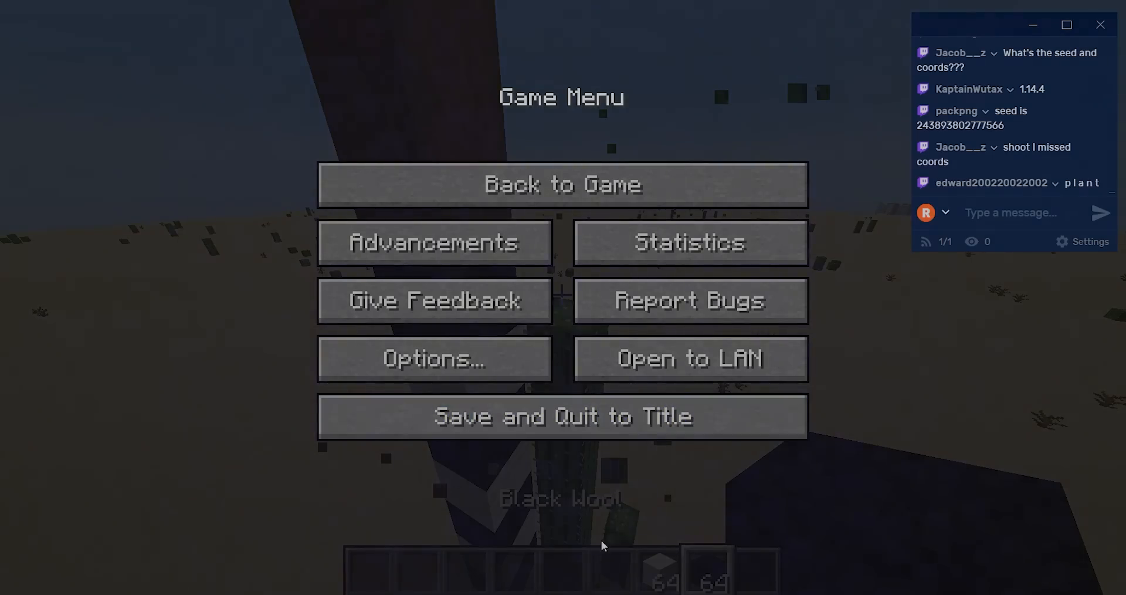
{"action": "left_click", "coordinate": [561, 184]}
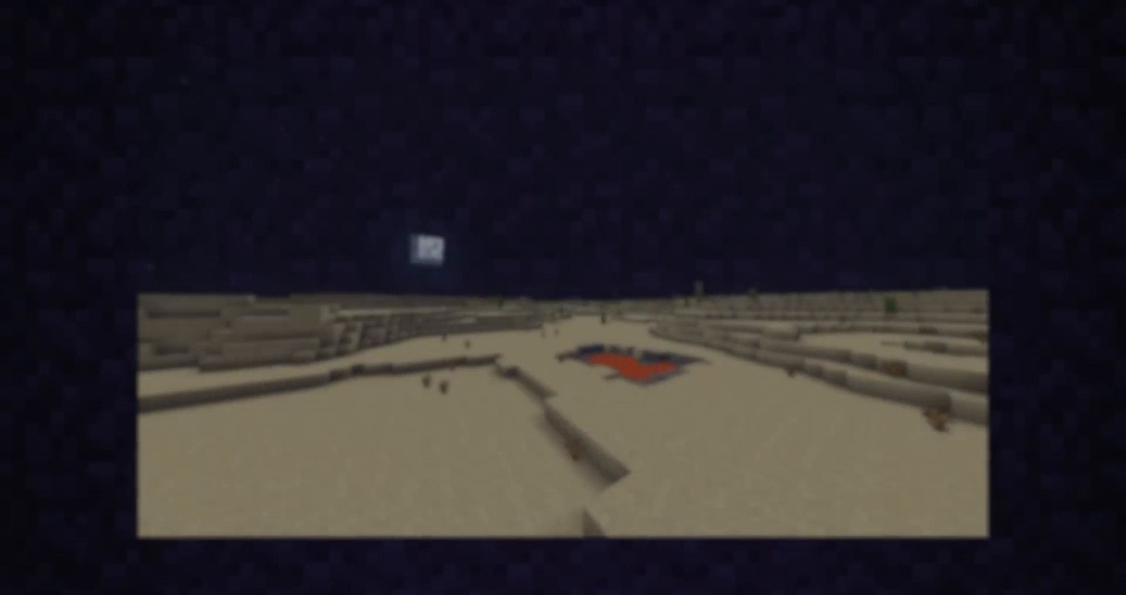